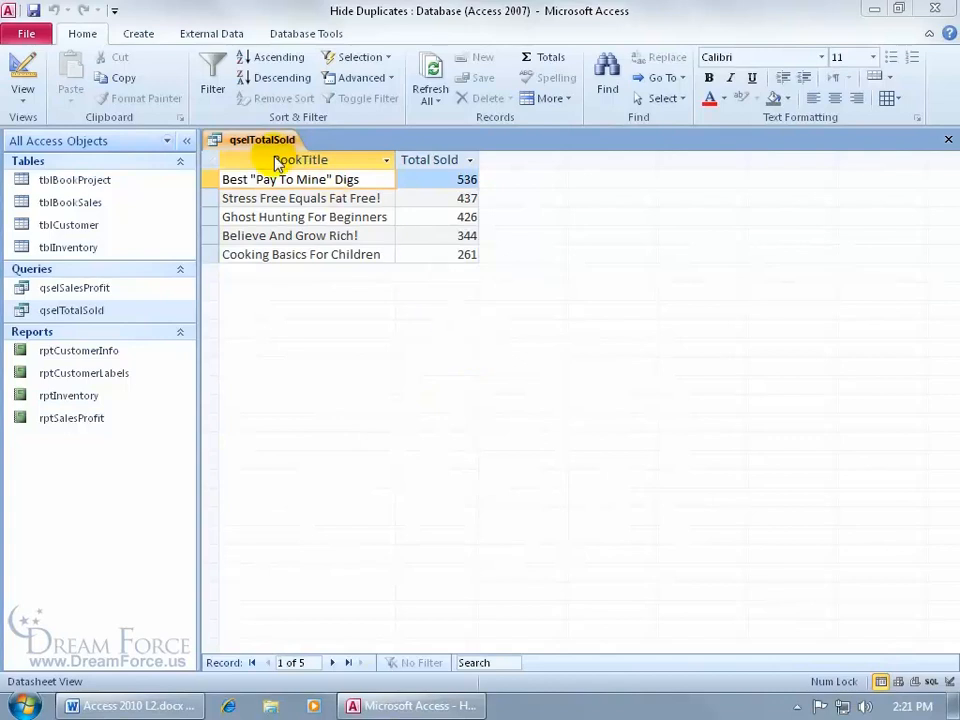
{"action": "mouse_move", "coordinate": [340, 300]}
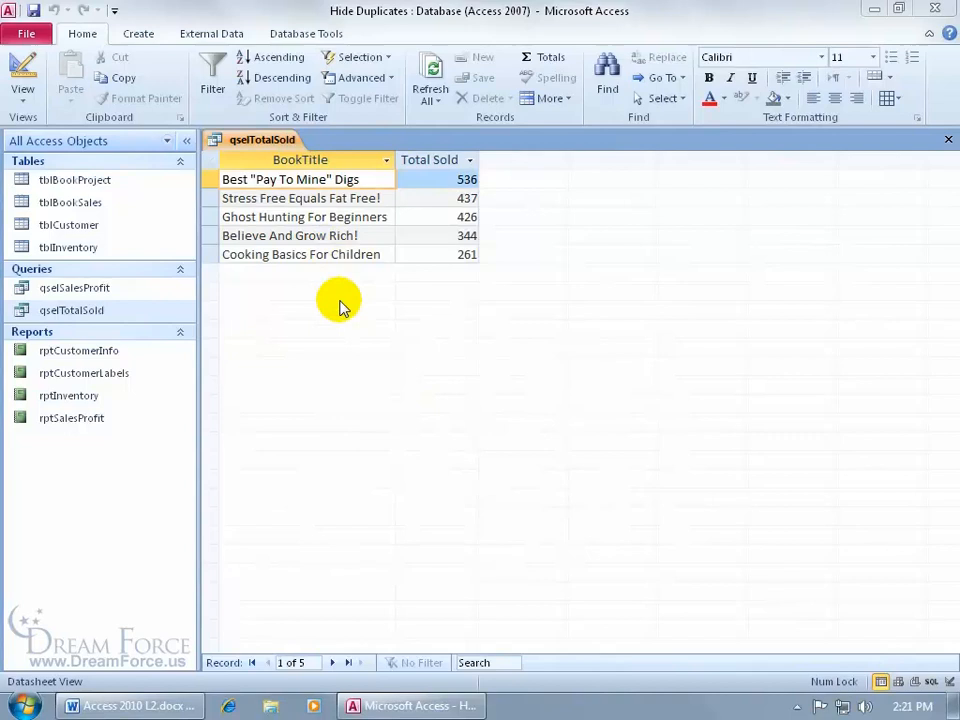
{"action": "mouse_move", "coordinate": [463, 285]}
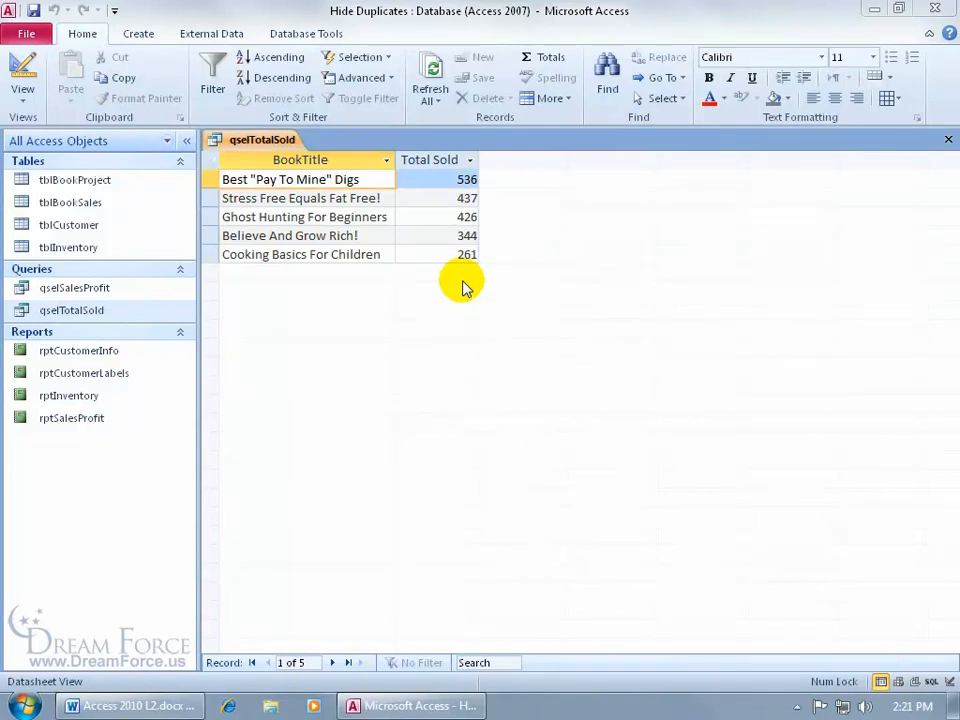
{"action": "mouse_move", "coordinate": [428, 198]}
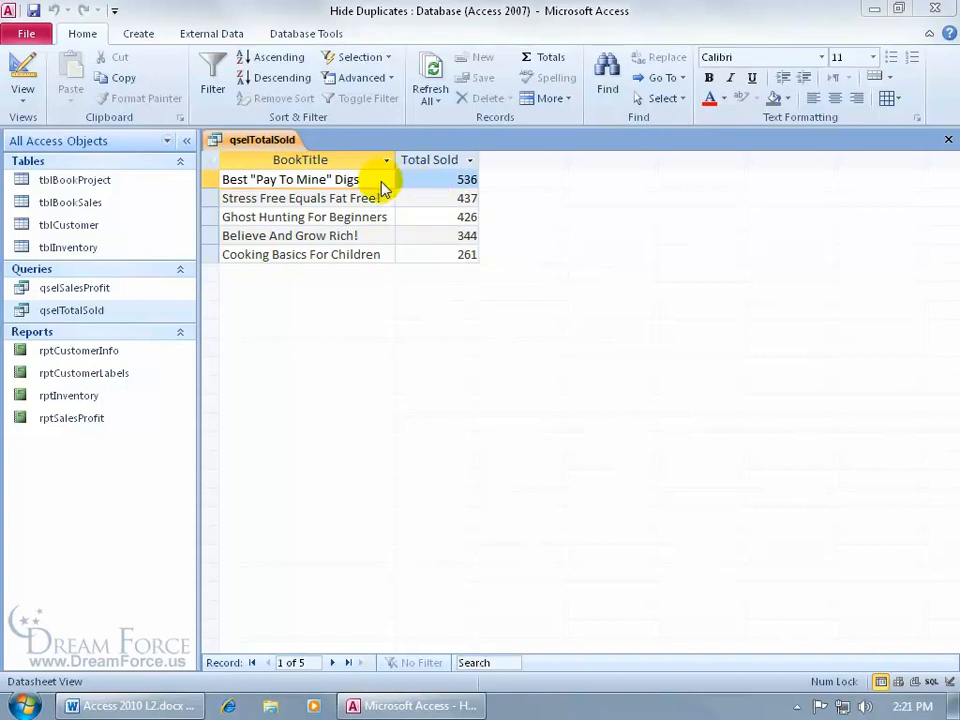
{"action": "mouse_move", "coordinate": [370, 180]}
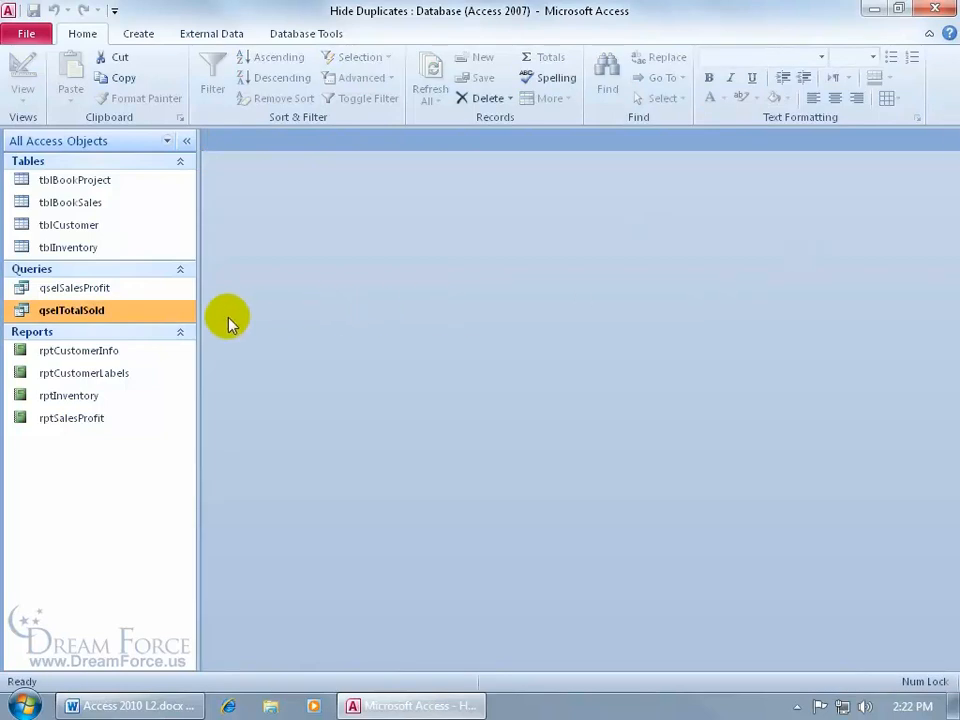
{"action": "mouse_move", "coordinate": [224, 252]}
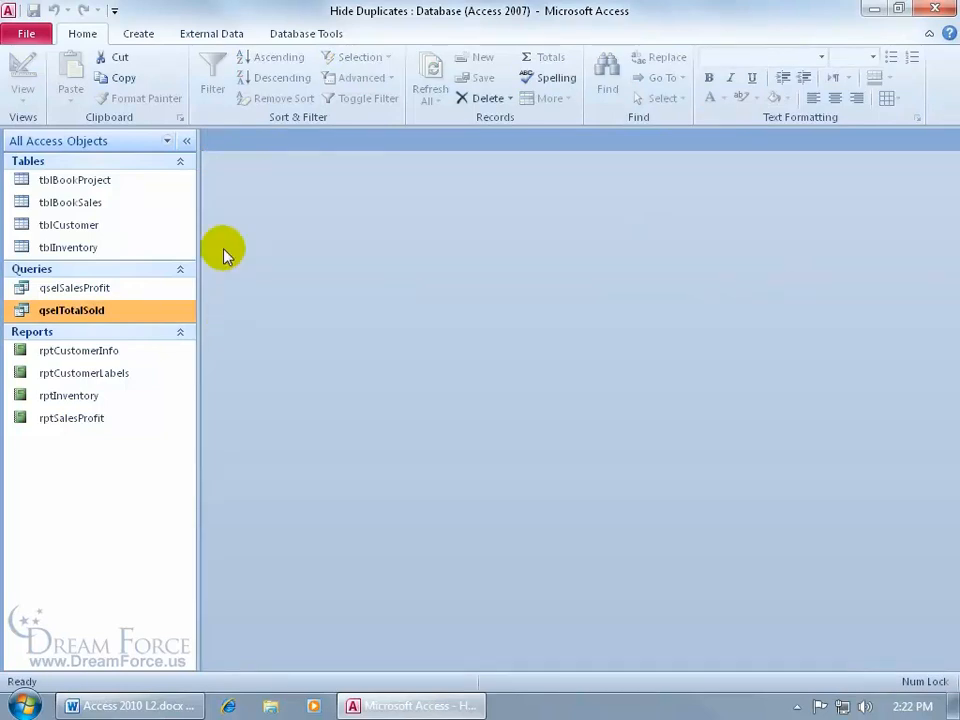
{"action": "mouse_move", "coordinate": [175, 325]}
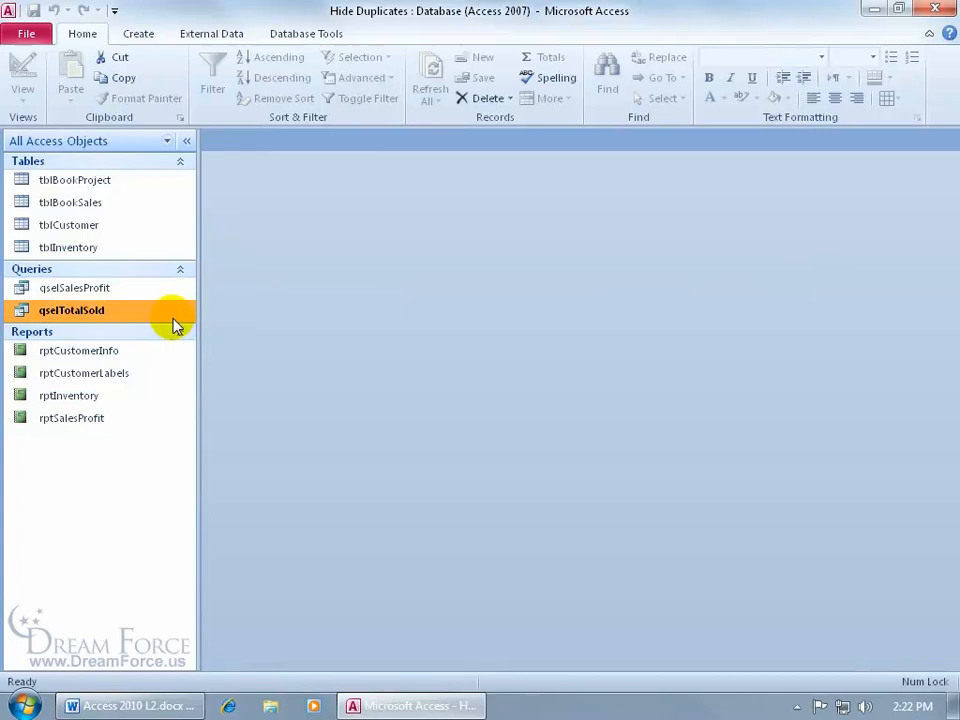
Switch to the External Data ribbon with qselTotalSold selected in the Navigation Pane.
{"action": "left_click", "coordinate": [211, 33]}
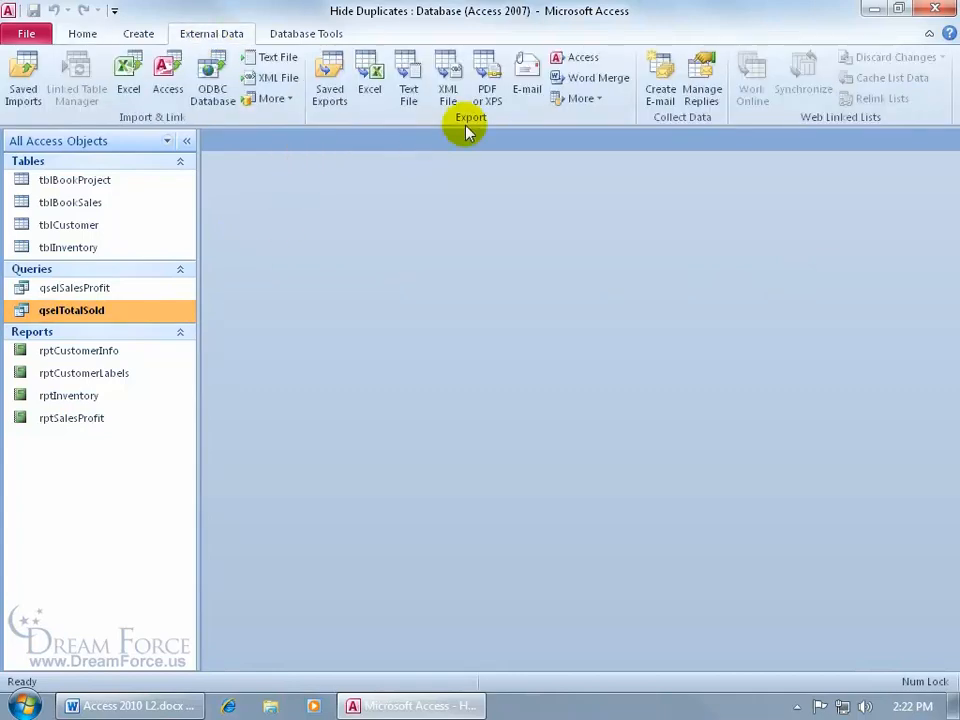
Start a Text File export of qselTotalSold from the Export group.
{"action": "left_click", "coordinate": [271, 75]}
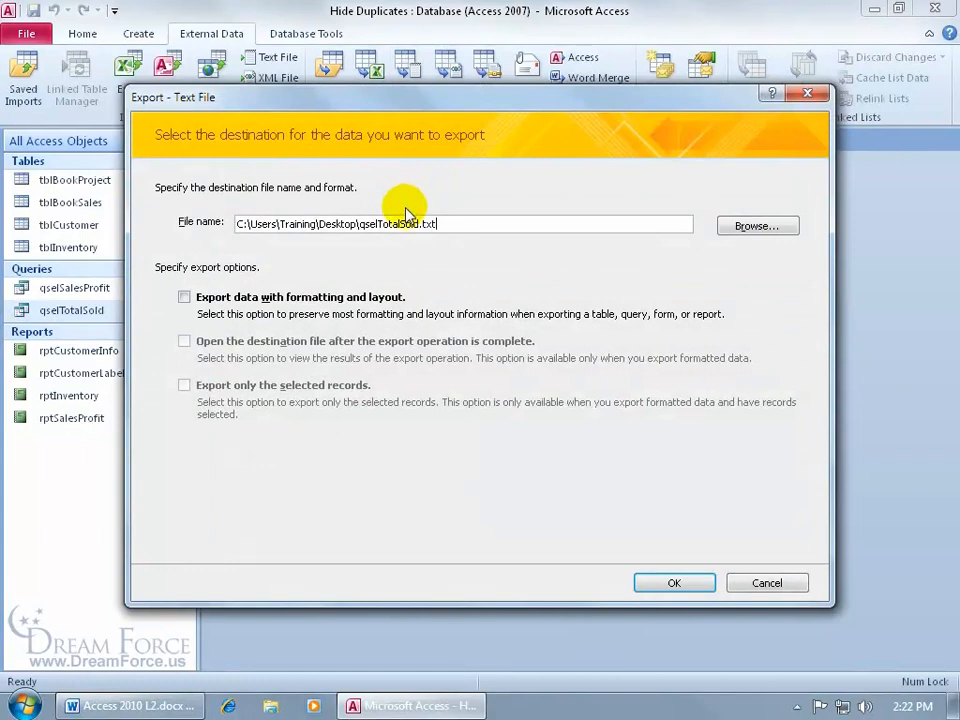
{"action": "mouse_move", "coordinate": [338, 243]}
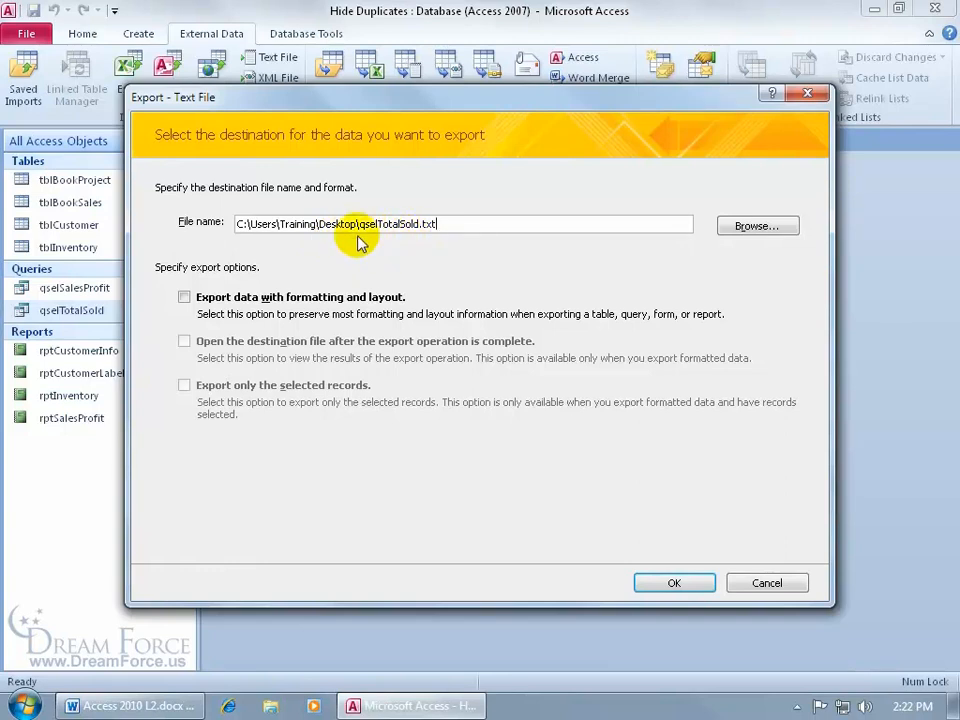
{"action": "mouse_move", "coordinate": [418, 247]}
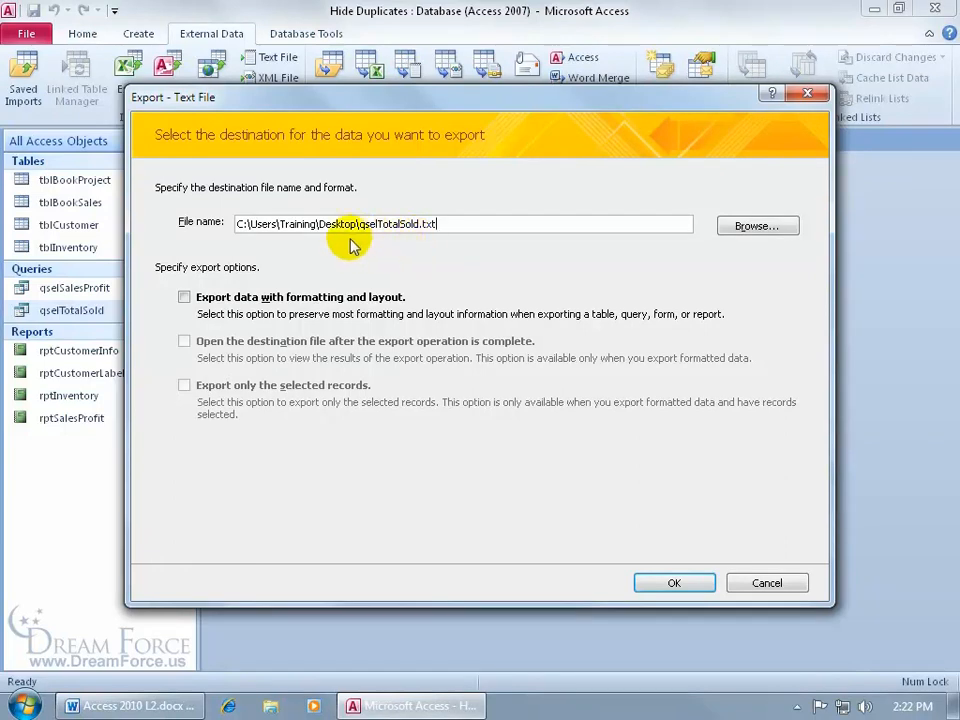
{"action": "mouse_move", "coordinate": [695, 248]}
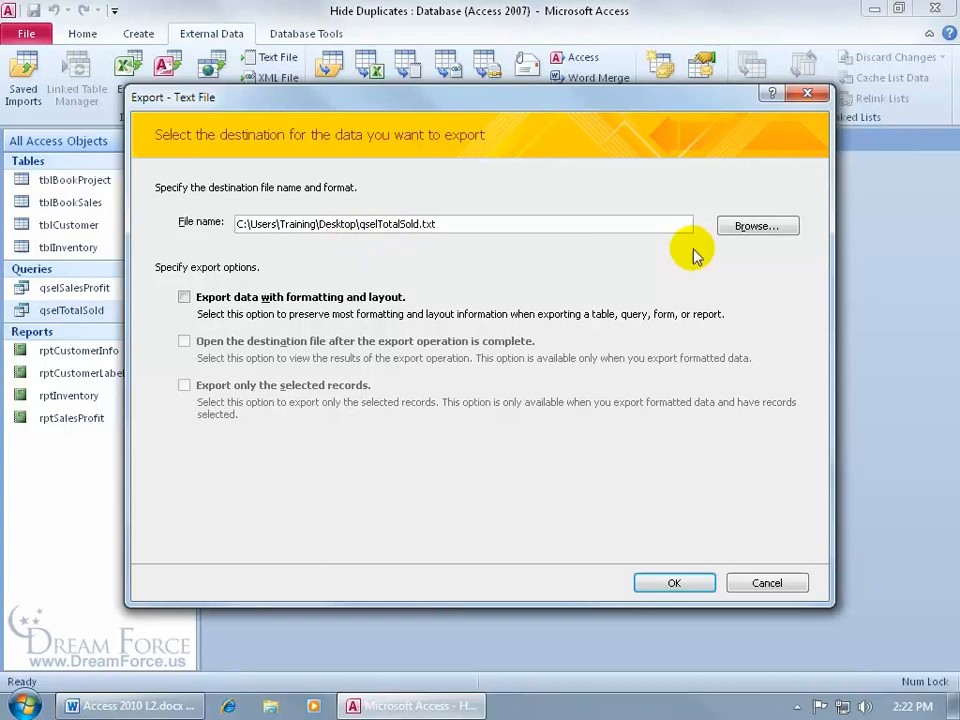
Browse for the export destination and choose the Desktop folder under Favorites.
{"action": "left_click", "coordinate": [757, 225]}
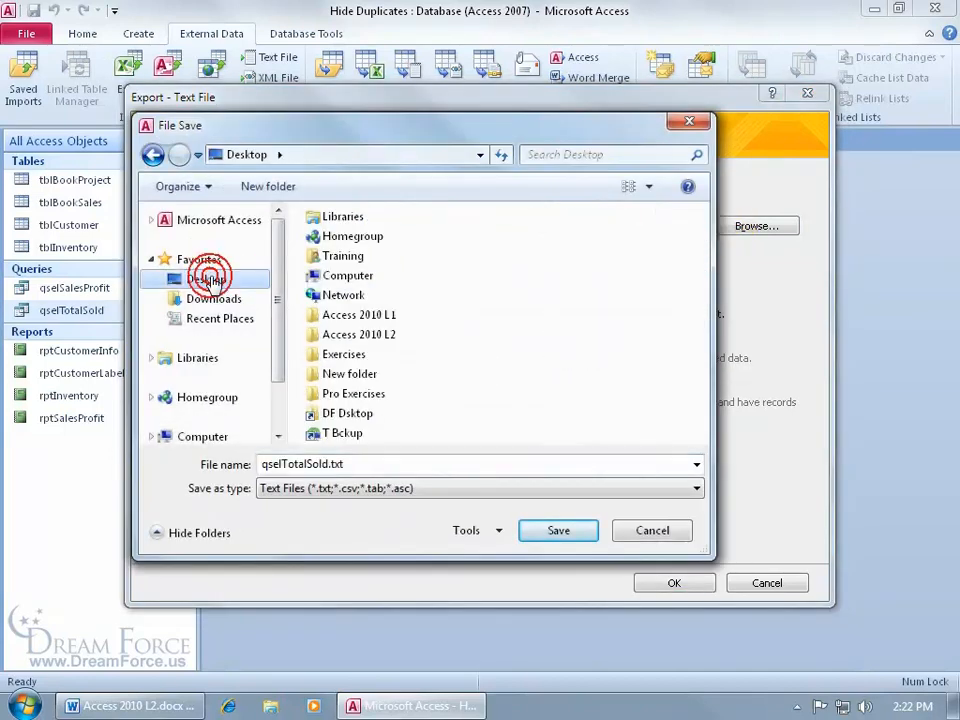
{"action": "left_click", "coordinate": [206, 278]}
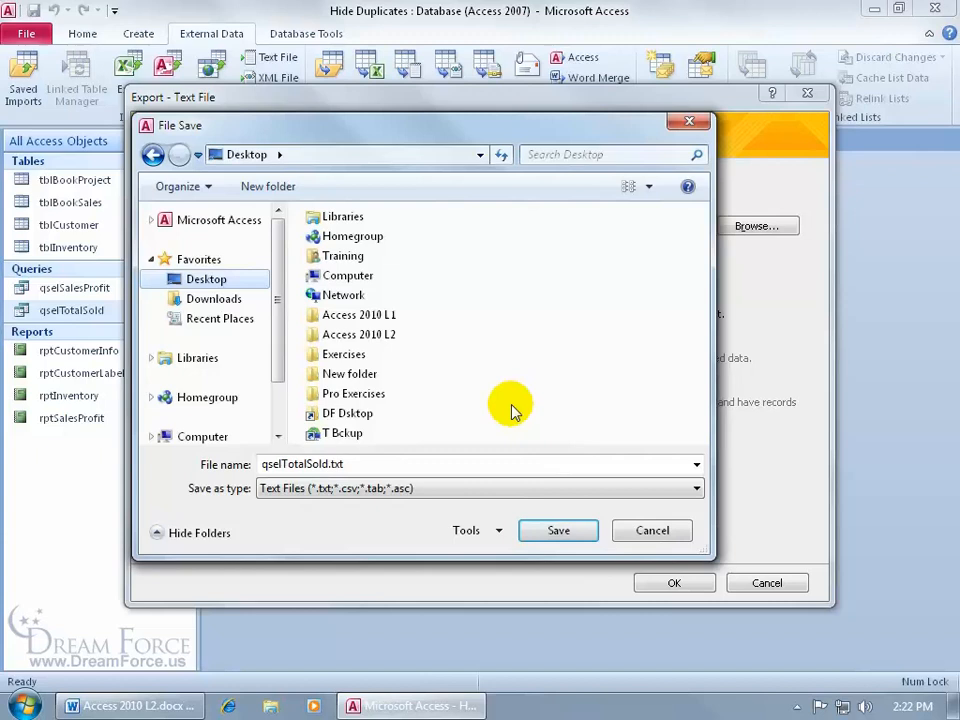
Confirm Desktop\qselTotalSold.txt as the destination, without formatting, to launch the Export Text Wizard.
{"action": "left_click", "coordinate": [558, 530]}
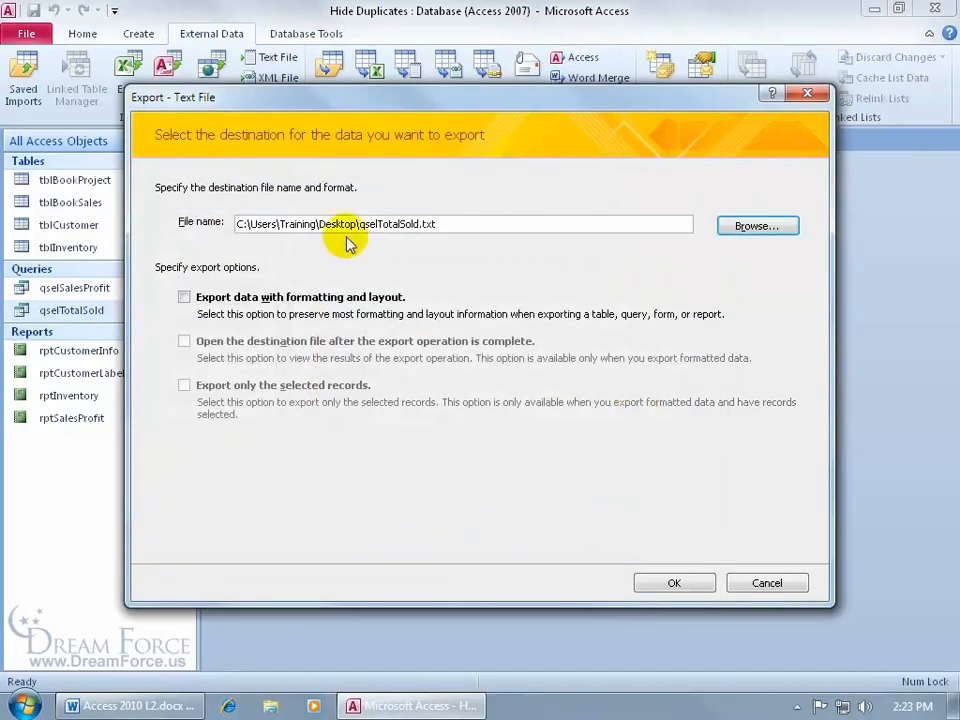
{"action": "mouse_move", "coordinate": [362, 243]}
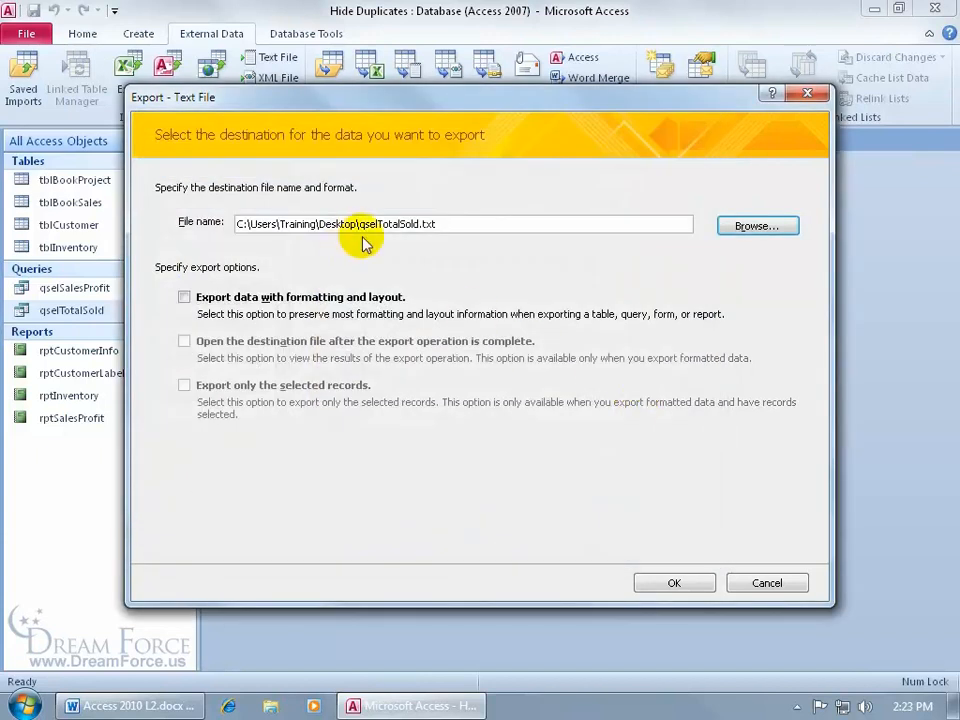
{"action": "mouse_move", "coordinate": [385, 245]}
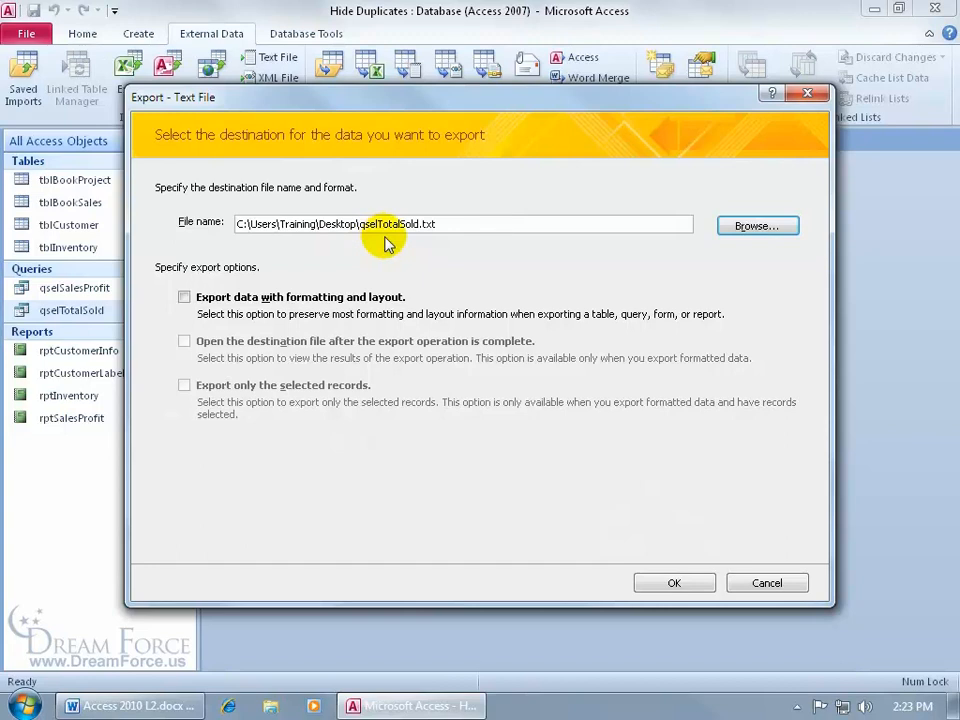
{"action": "mouse_move", "coordinate": [372, 243]}
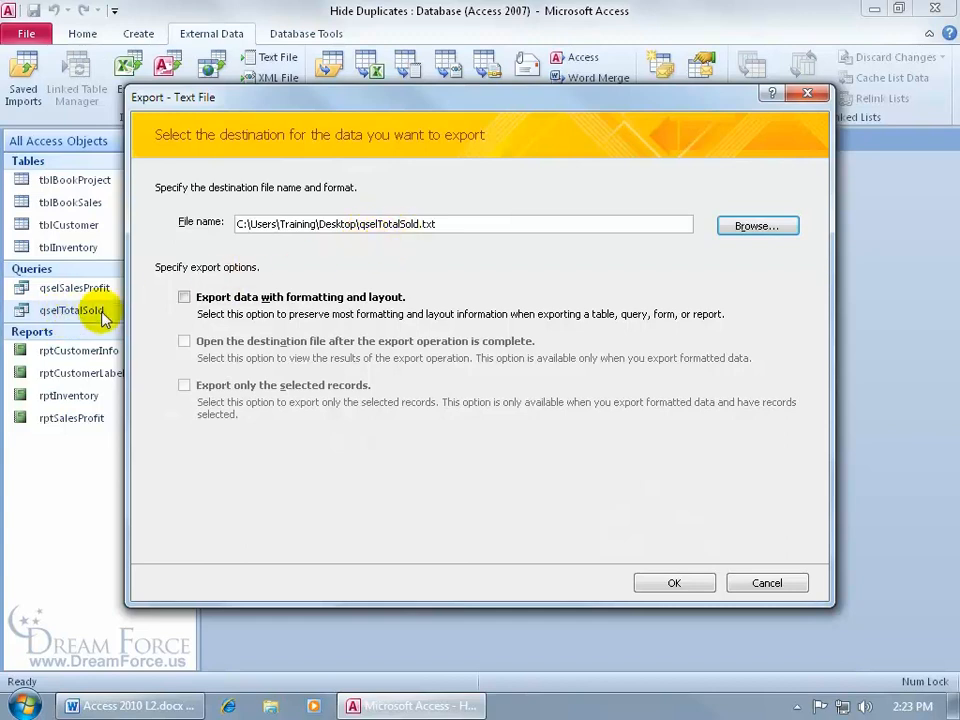
{"action": "mouse_move", "coordinate": [415, 275]}
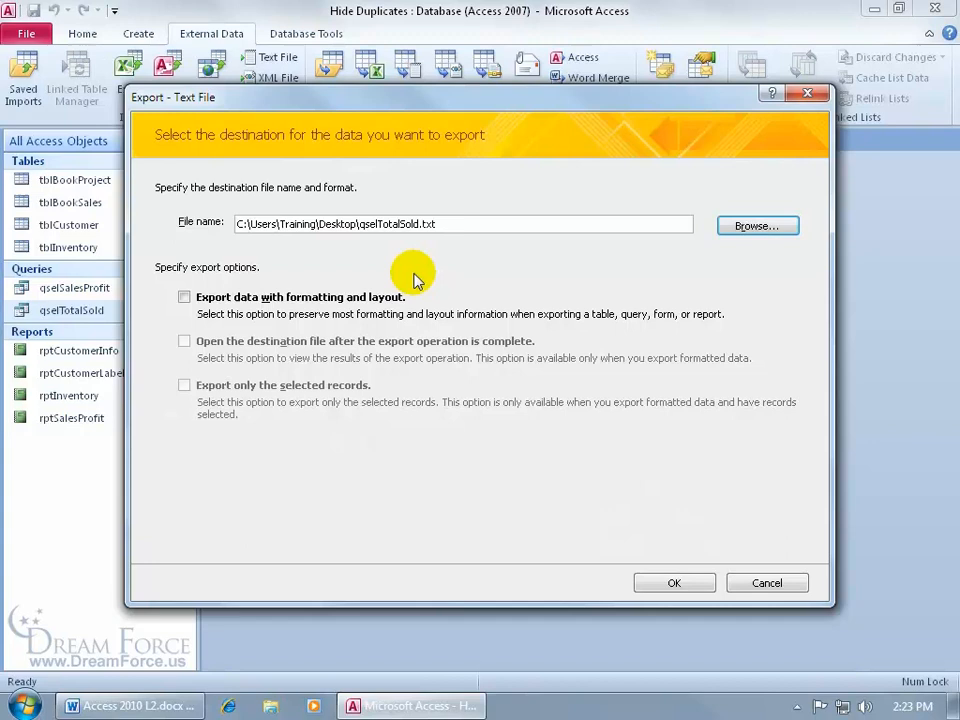
{"action": "mouse_move", "coordinate": [377, 295]}
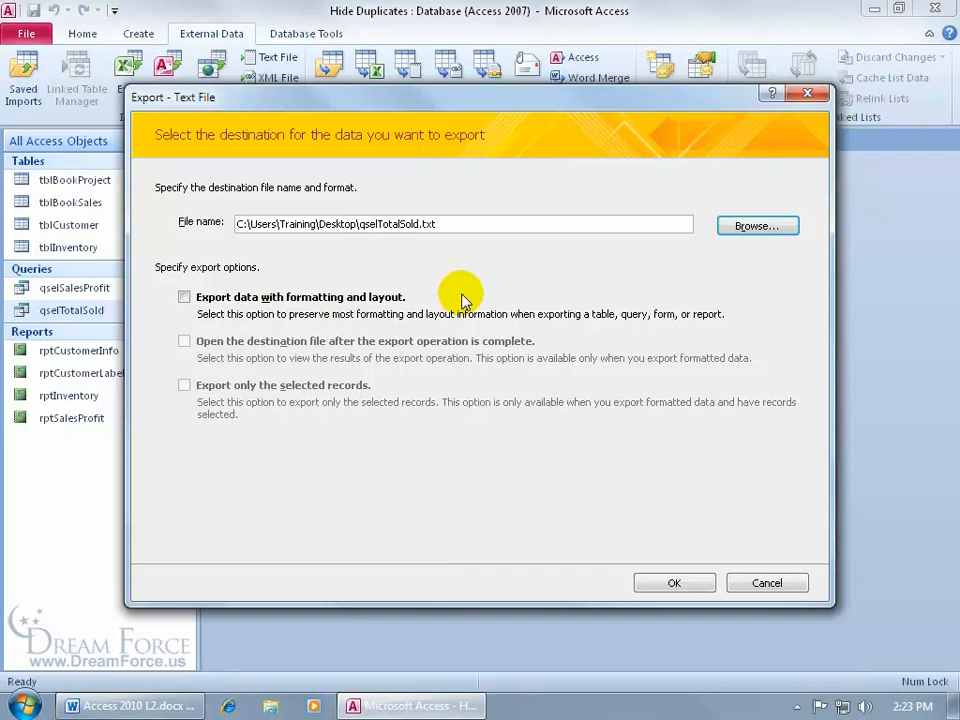
{"action": "left_click", "coordinate": [674, 583]}
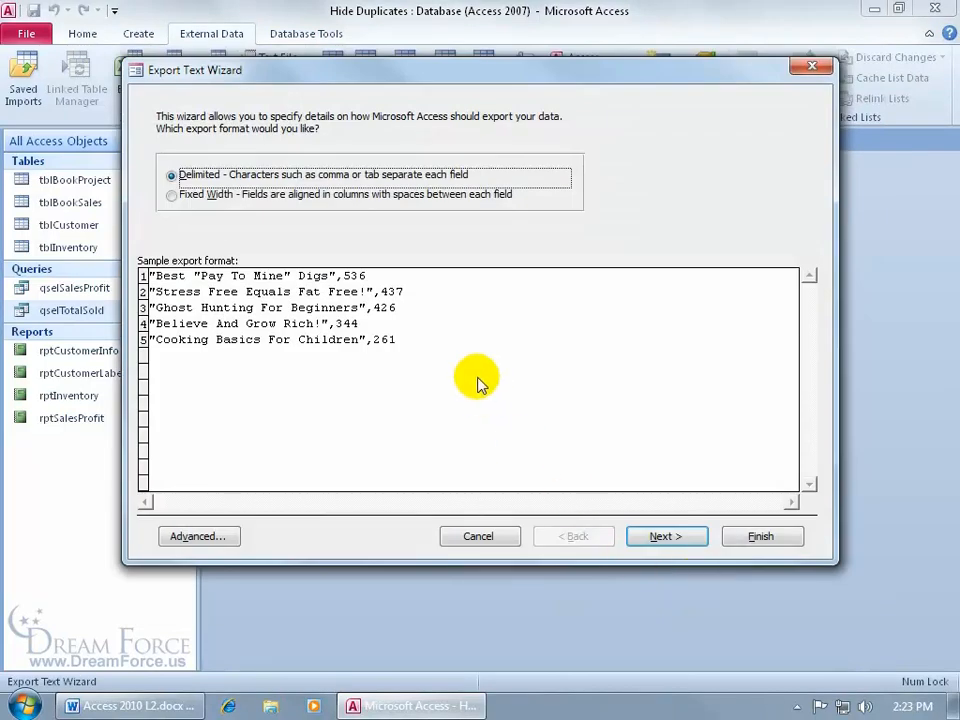
{"action": "mouse_move", "coordinate": [345, 230]}
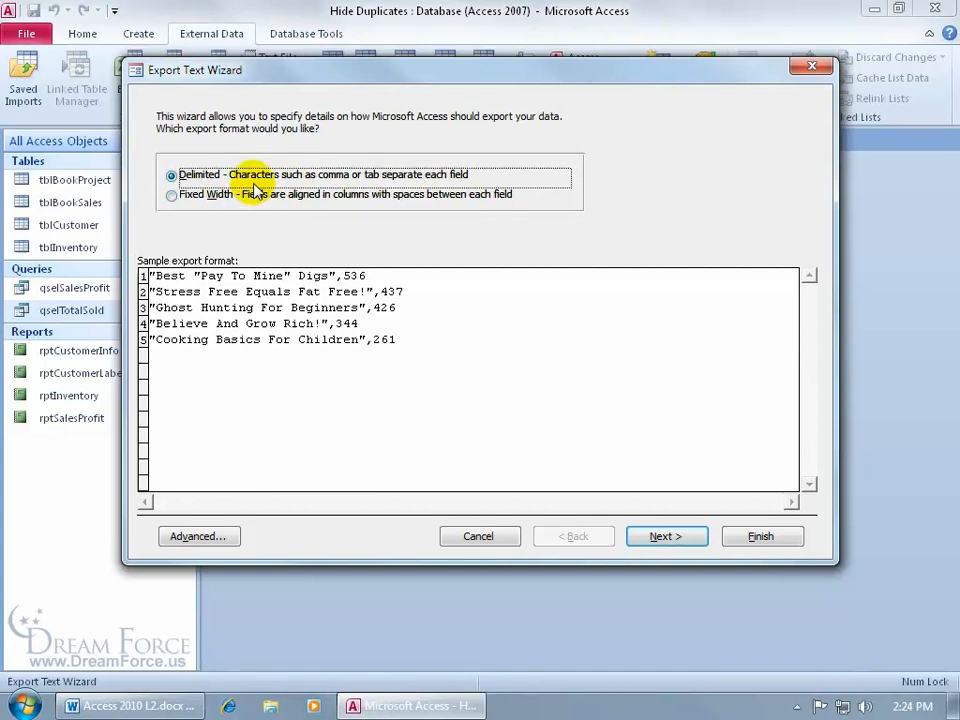
Keep delimited format with Comma delimiter and include field names on the first row.
{"action": "left_click", "coordinate": [666, 536]}
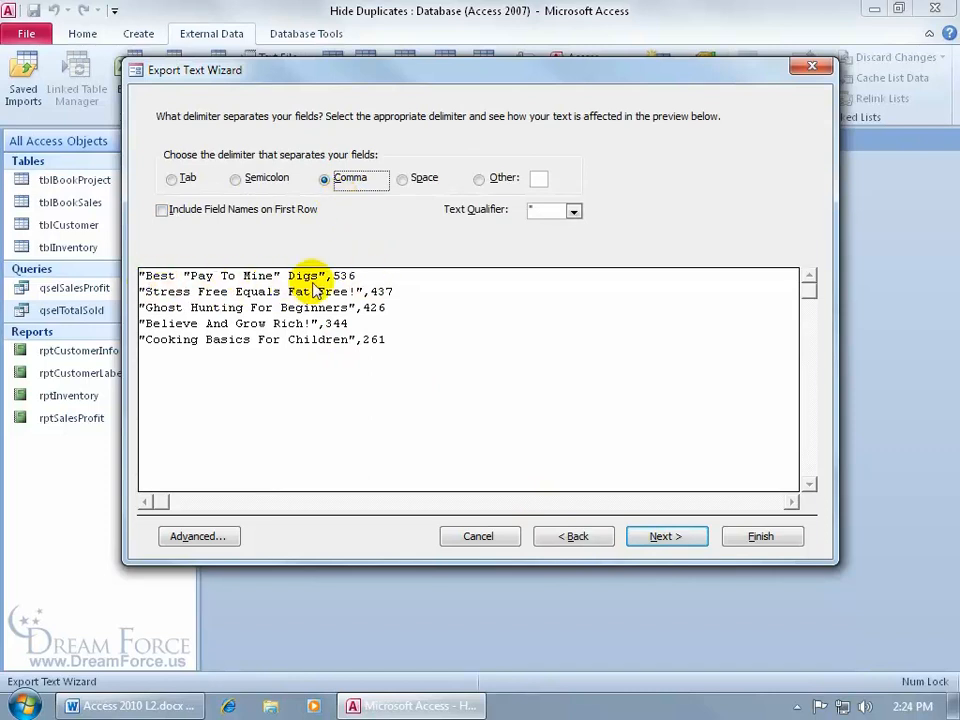
{"action": "mouse_move", "coordinate": [372, 307]}
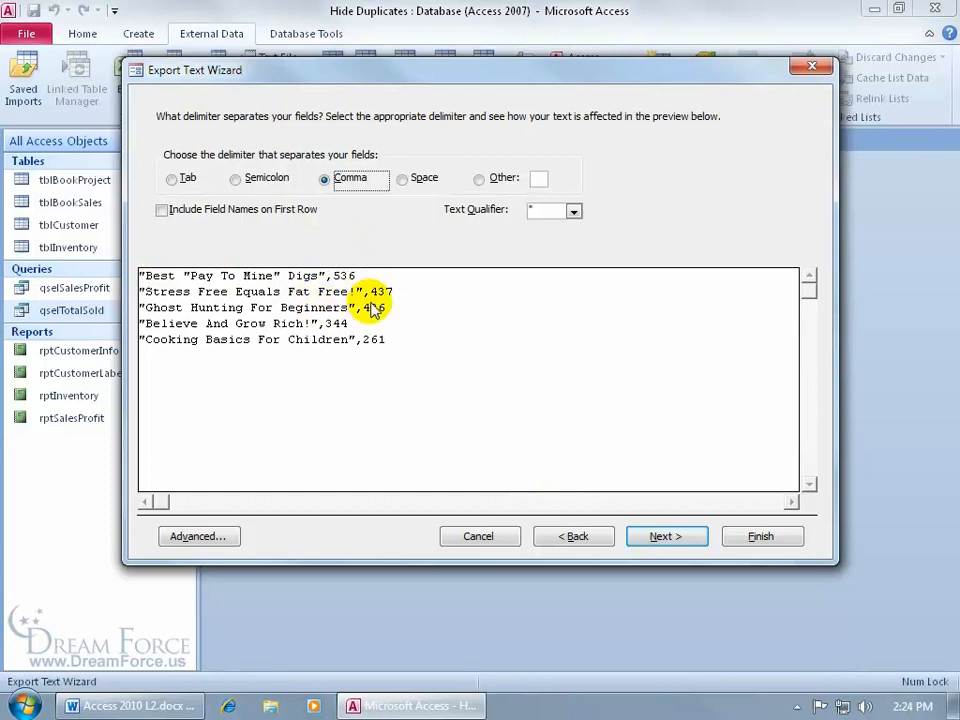
{"action": "mouse_move", "coordinate": [435, 347]}
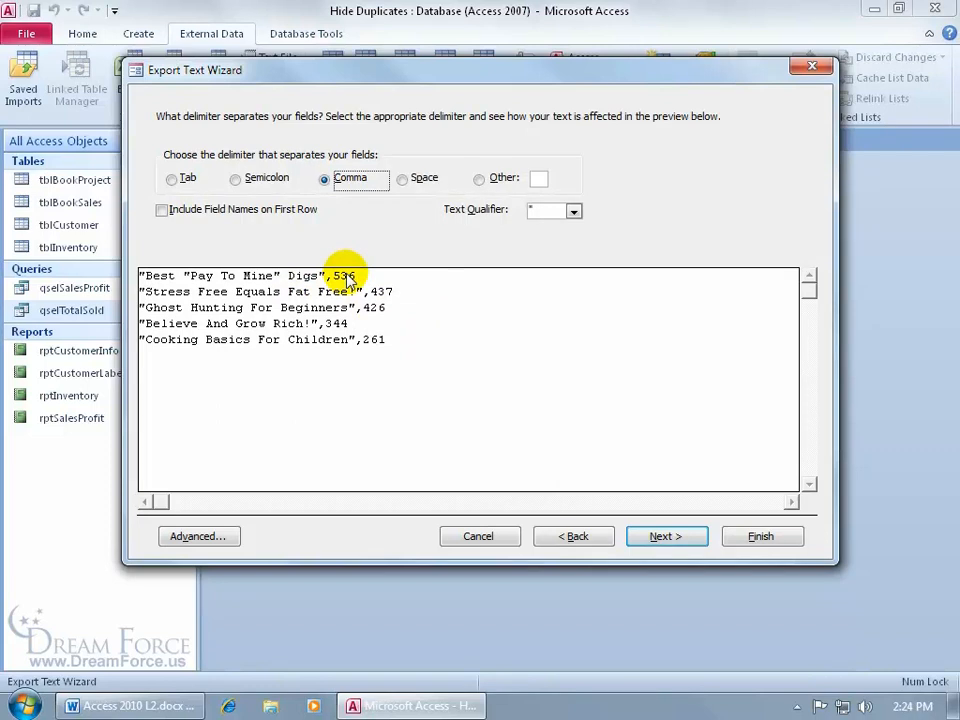
{"action": "mouse_move", "coordinate": [290, 248]}
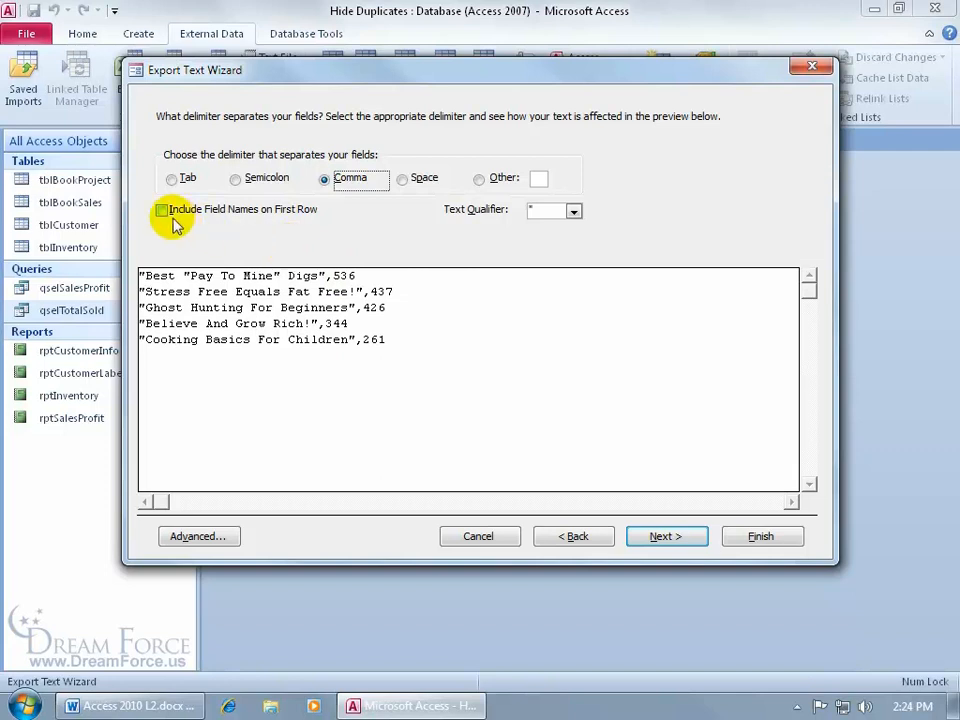
{"action": "left_click", "coordinate": [161, 209]}
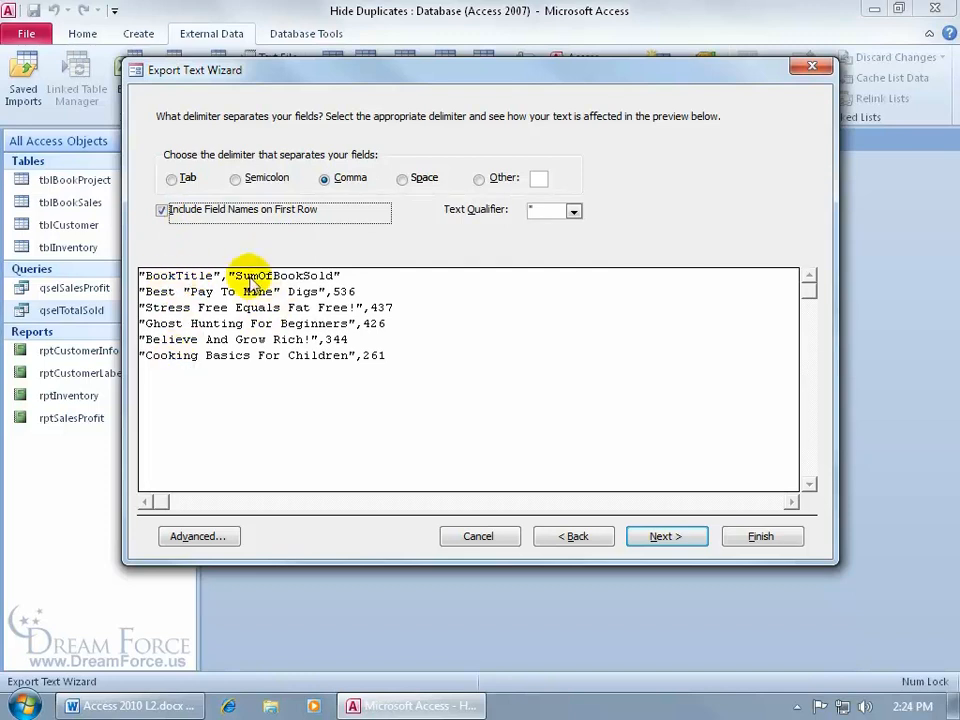
{"action": "mouse_move", "coordinate": [280, 290]}
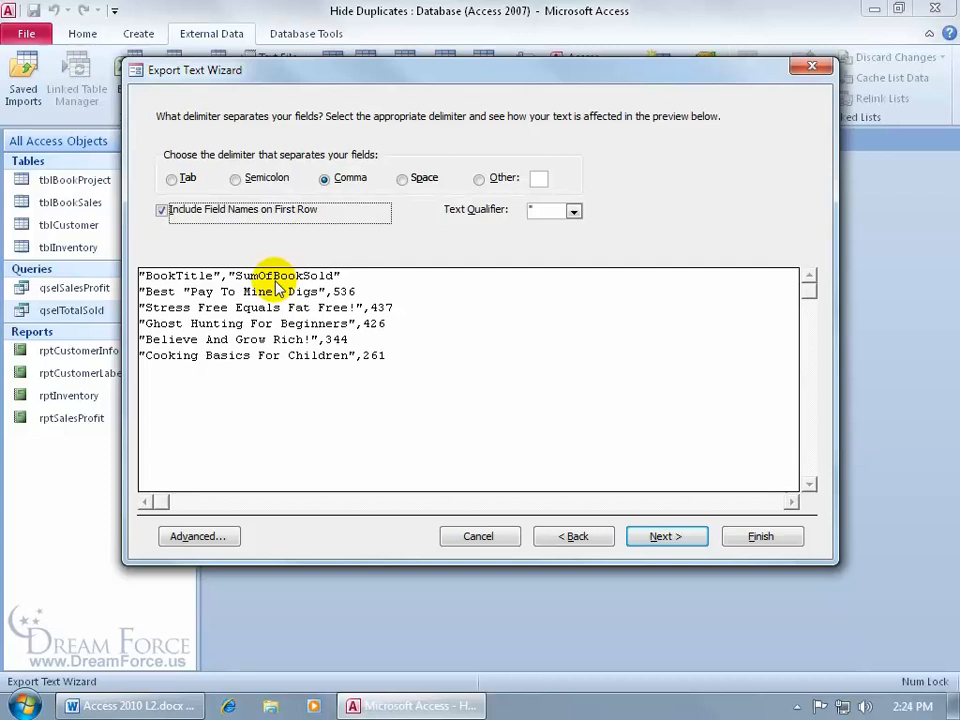
{"action": "mouse_move", "coordinate": [330, 288]}
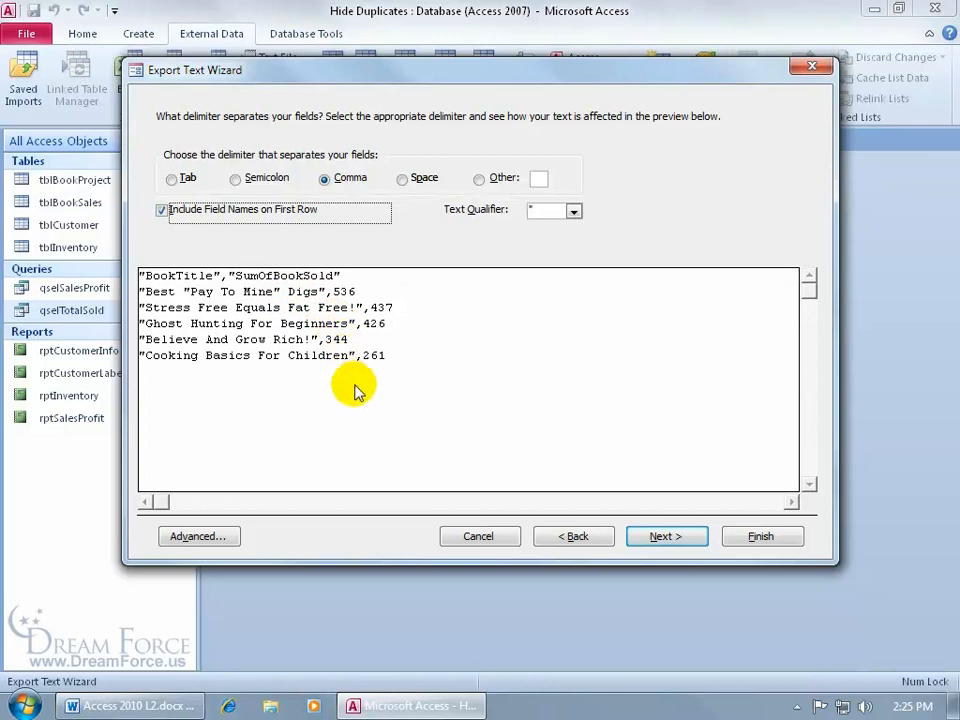
{"action": "left_click", "coordinate": [666, 536]}
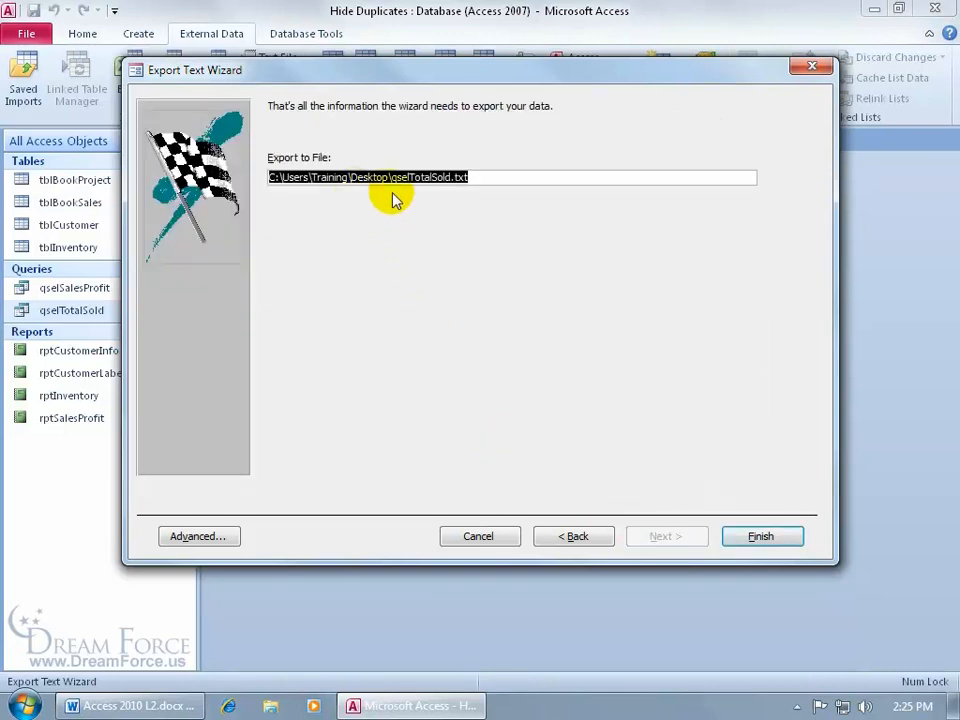
Finish the export, close without saving export steps, and open qselTotalSold.txt in Notepad.
{"action": "left_click", "coordinate": [470, 177]}
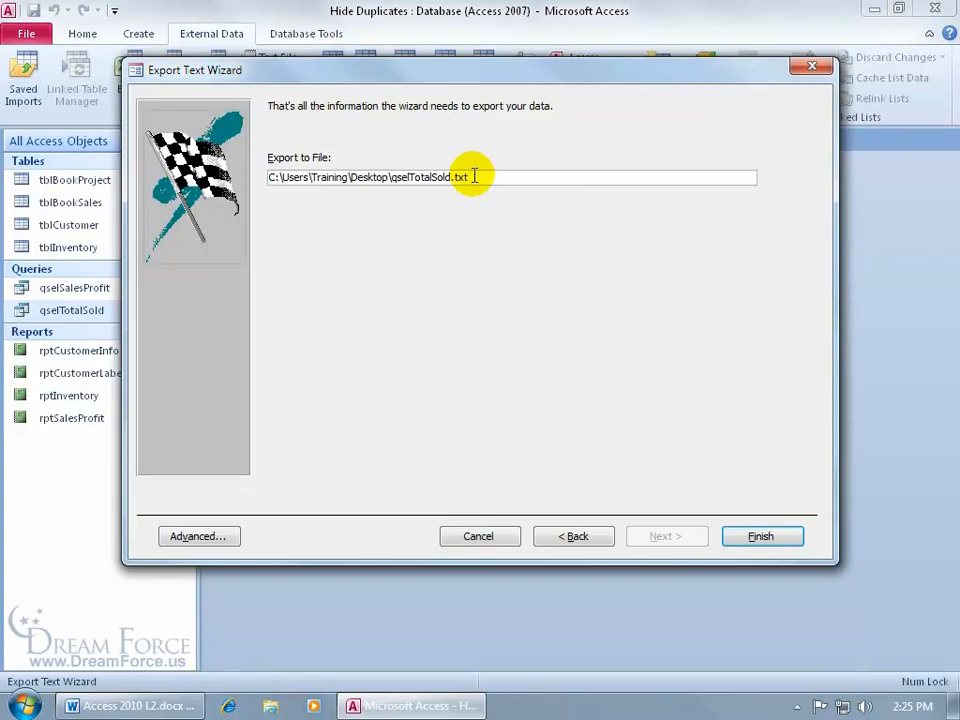
{"action": "left_click", "coordinate": [760, 536]}
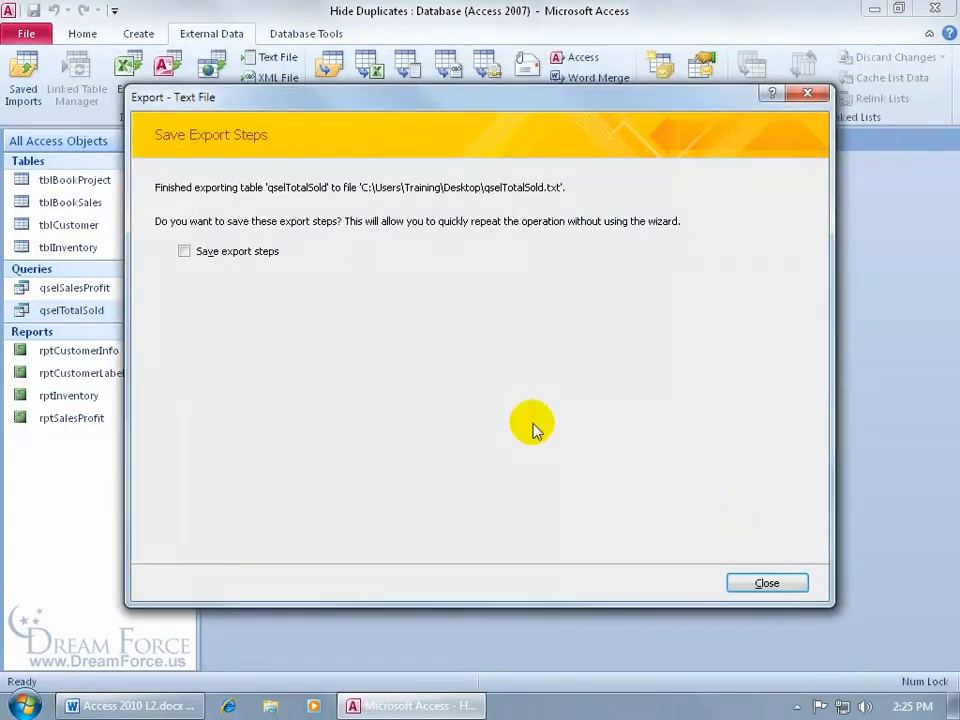
{"action": "mouse_move", "coordinate": [322, 302]}
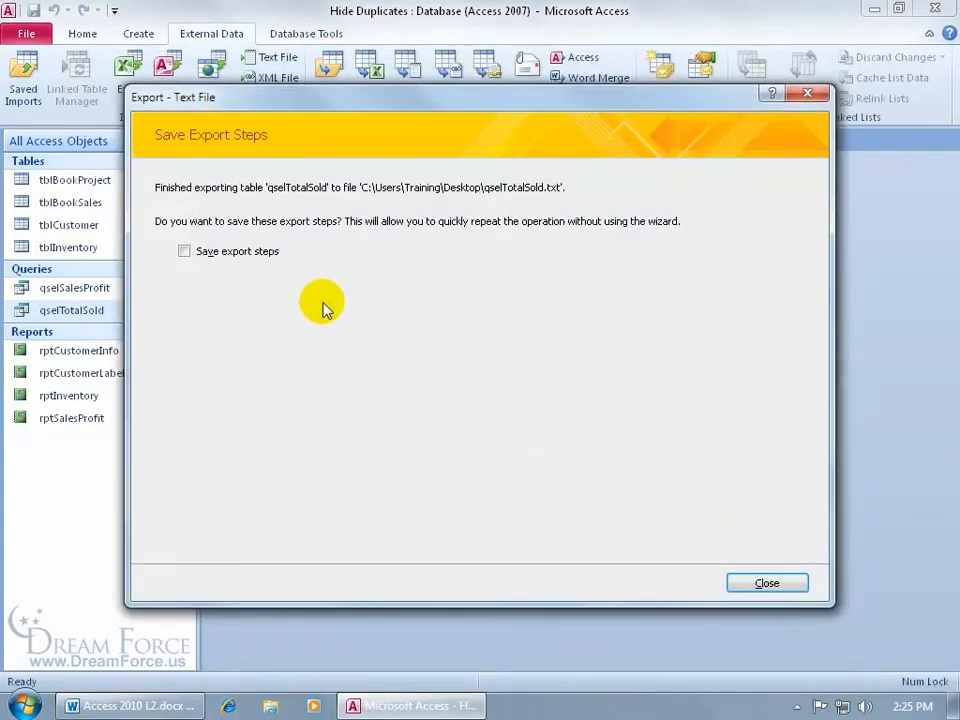
{"action": "left_click", "coordinate": [766, 583]}
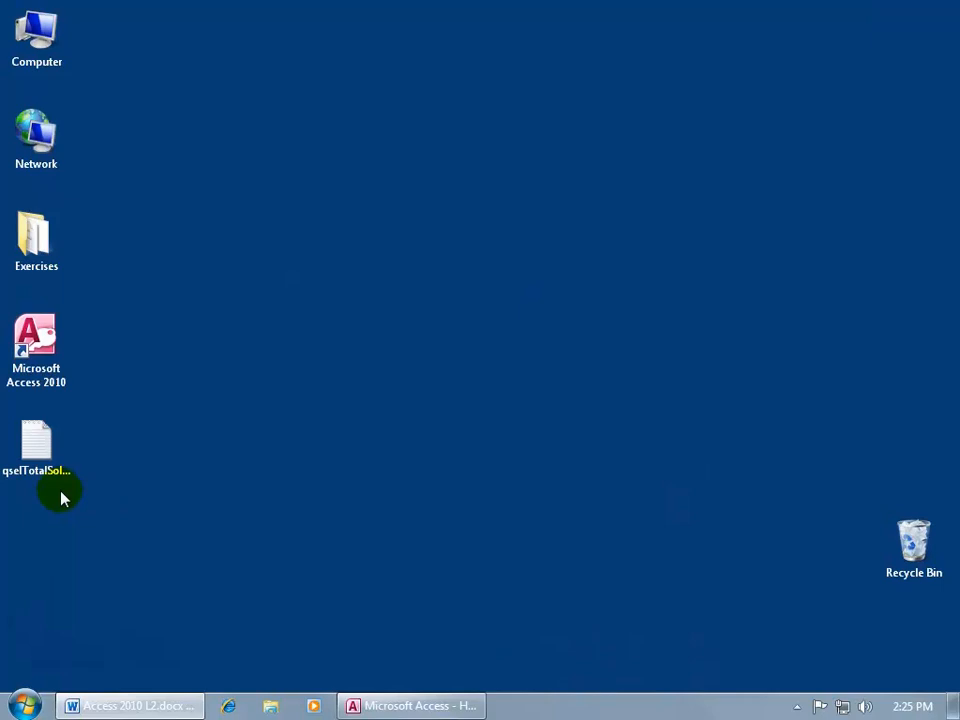
{"action": "double_click", "coordinate": [37, 445]}
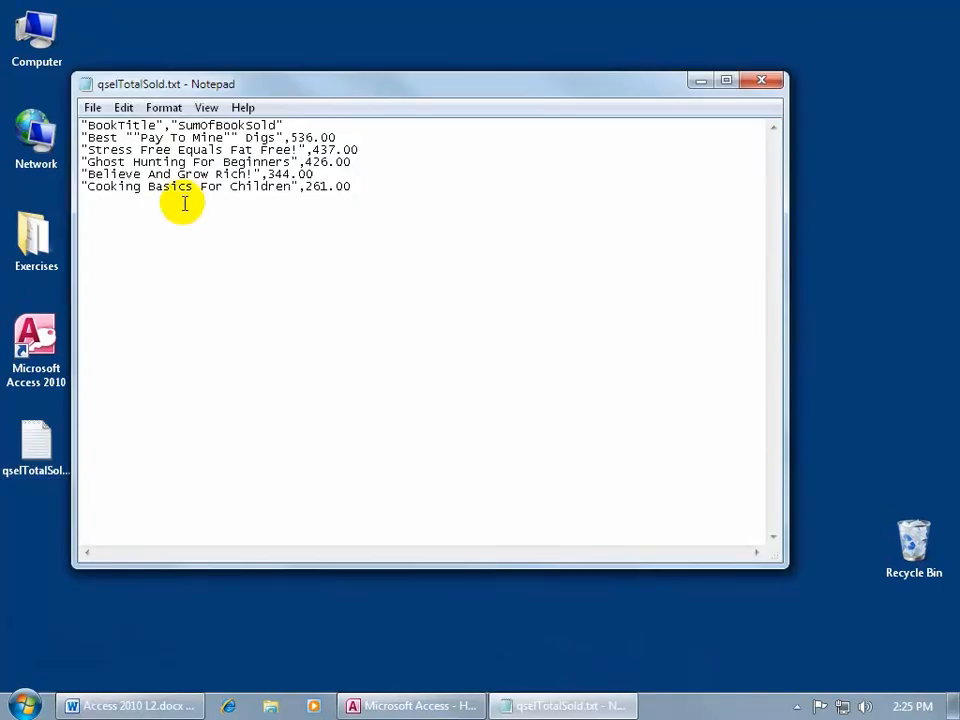
{"action": "double_click", "coordinate": [145, 124]}
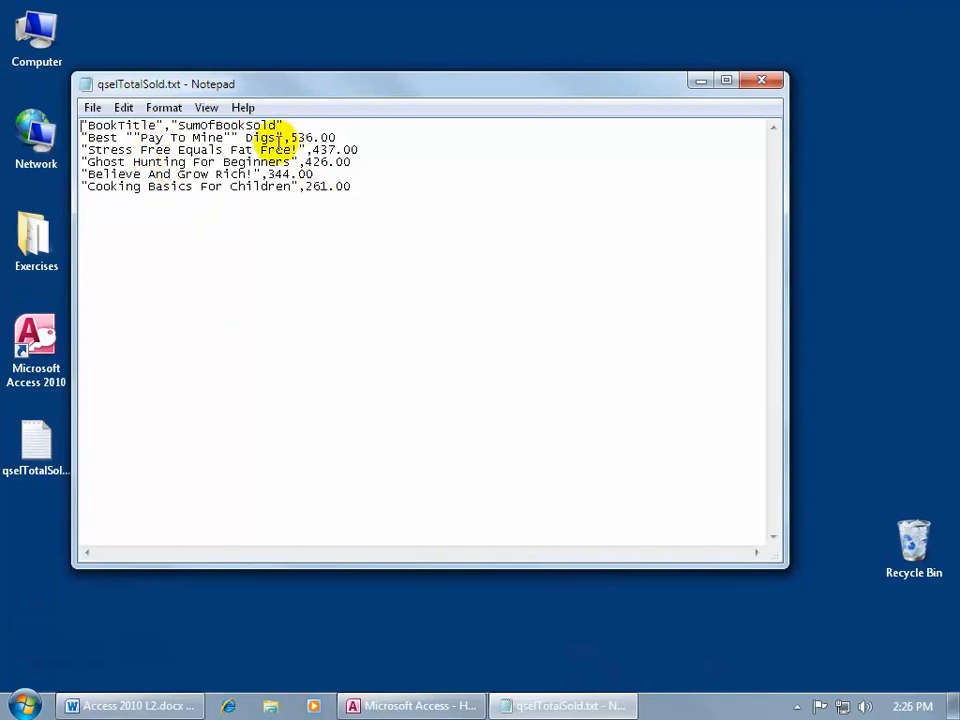
{"action": "mouse_move", "coordinate": [312, 195]}
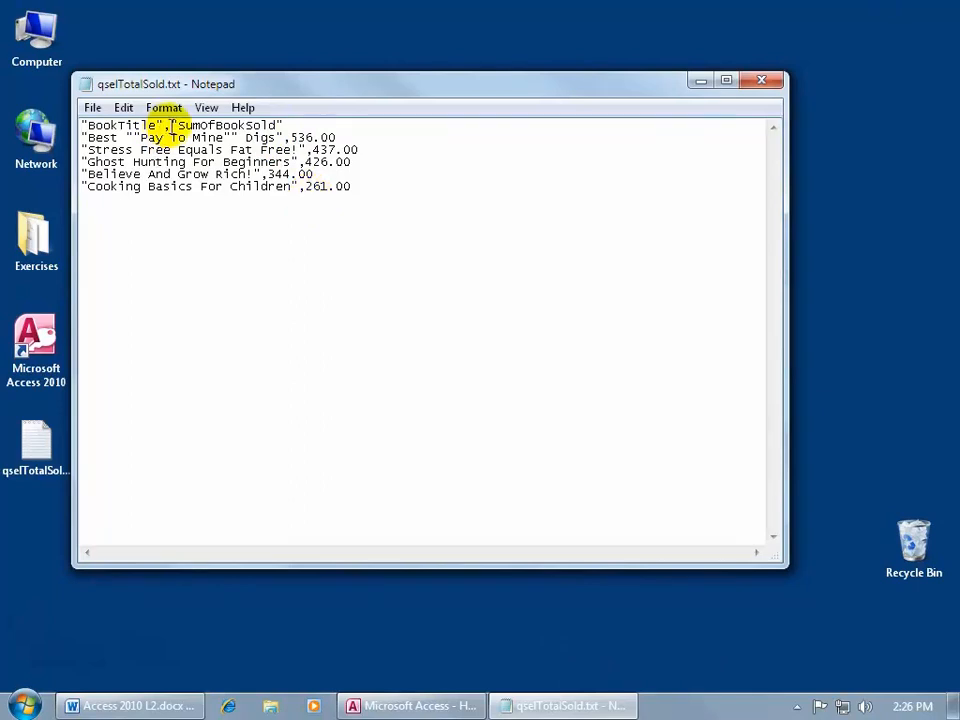
{"action": "left_click", "coordinate": [327, 218]}
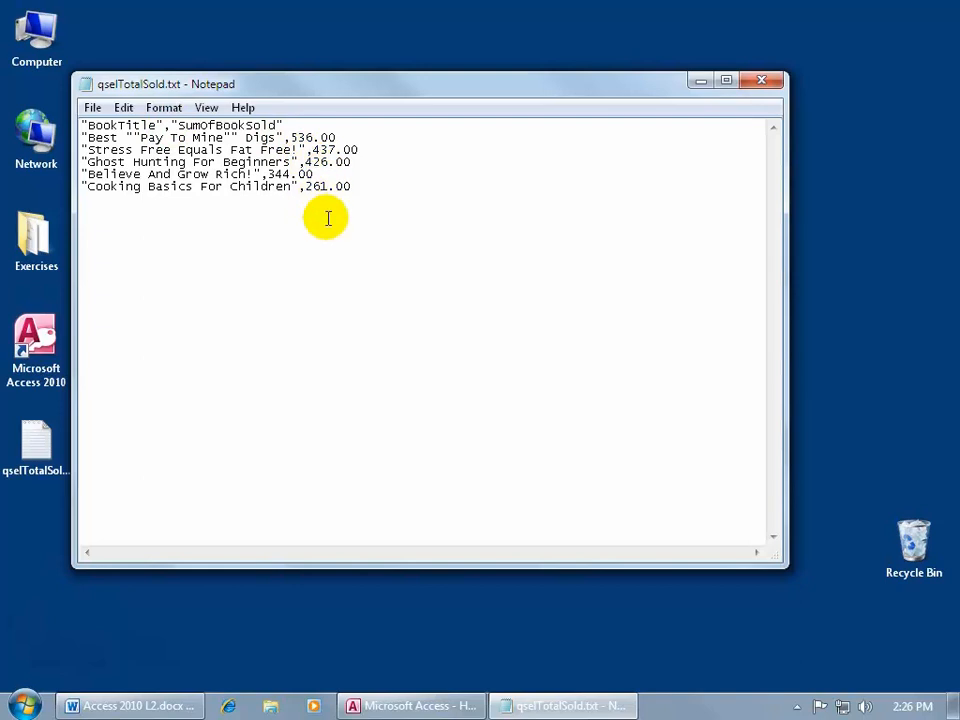